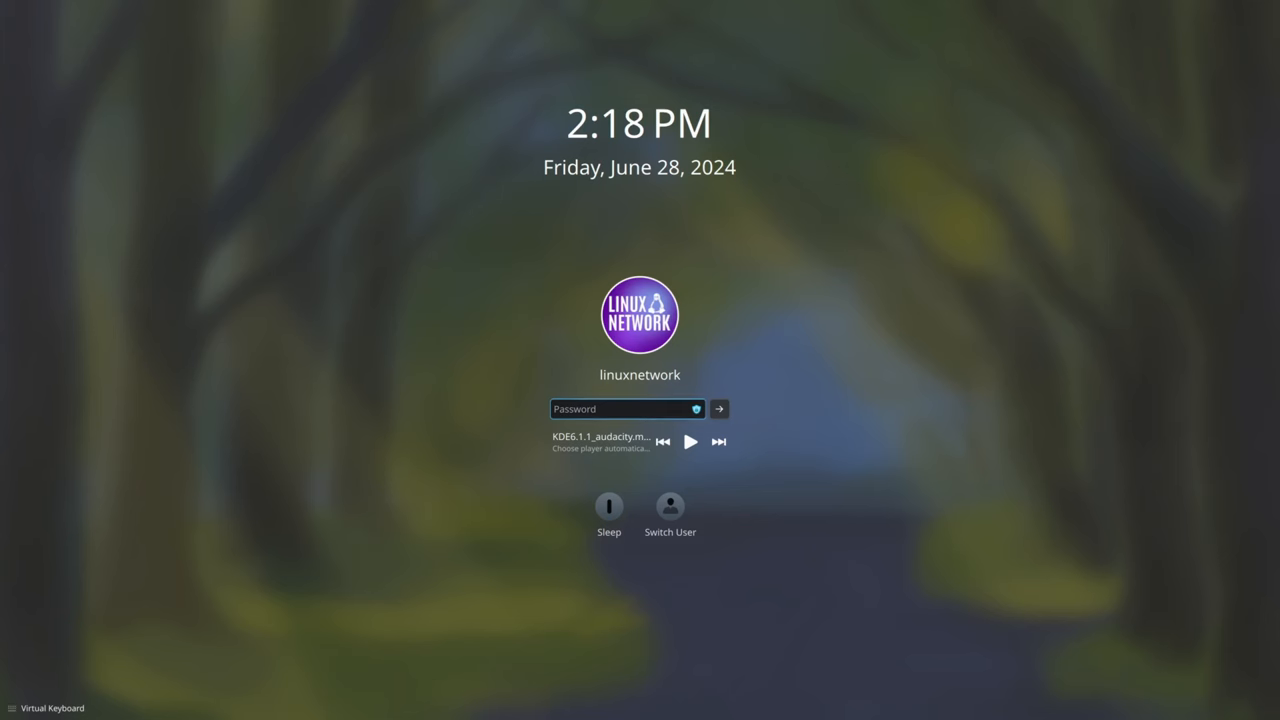
Step: Unlock the session by entering the password on the lock screen
click(620, 408)
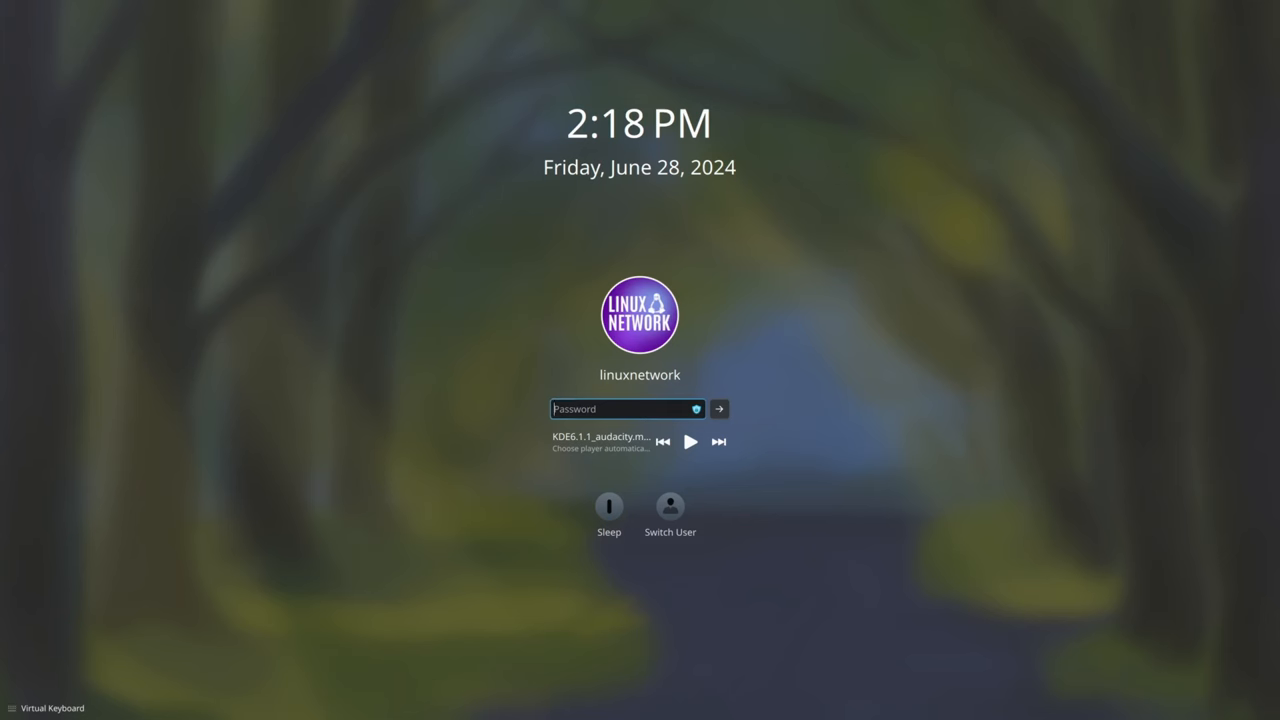
mouse_move(1120, 304)
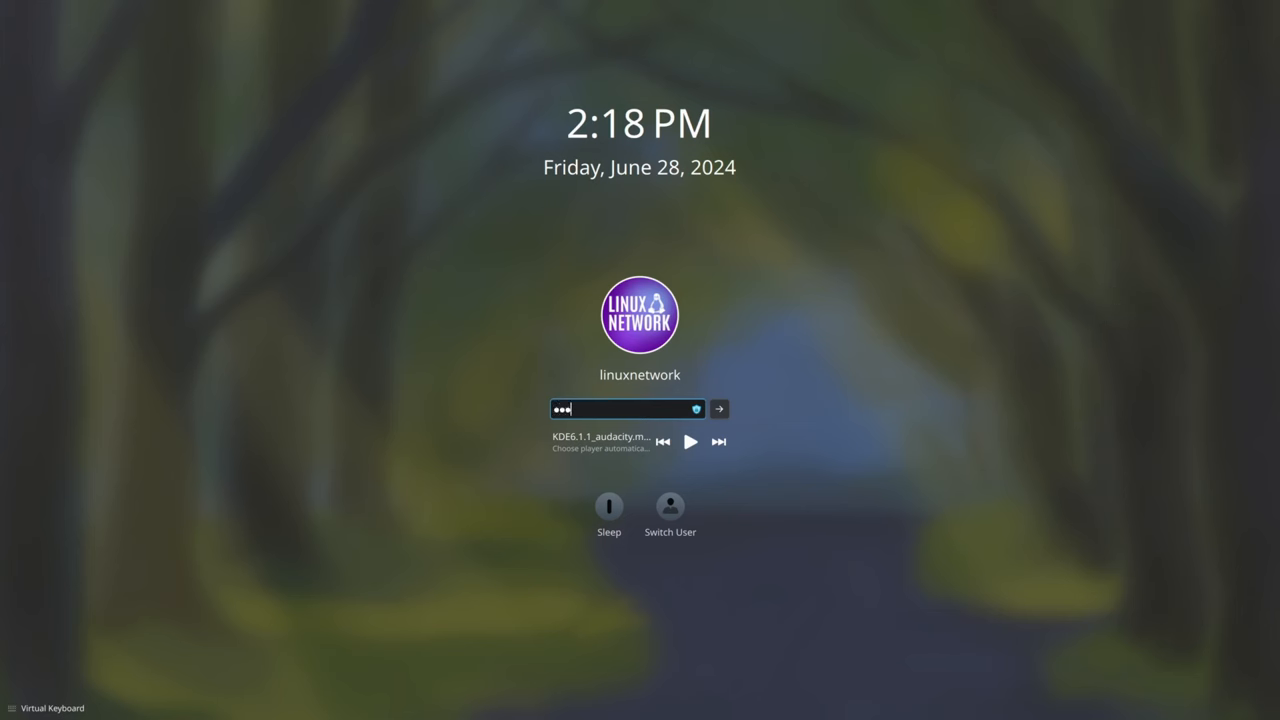
text(password)
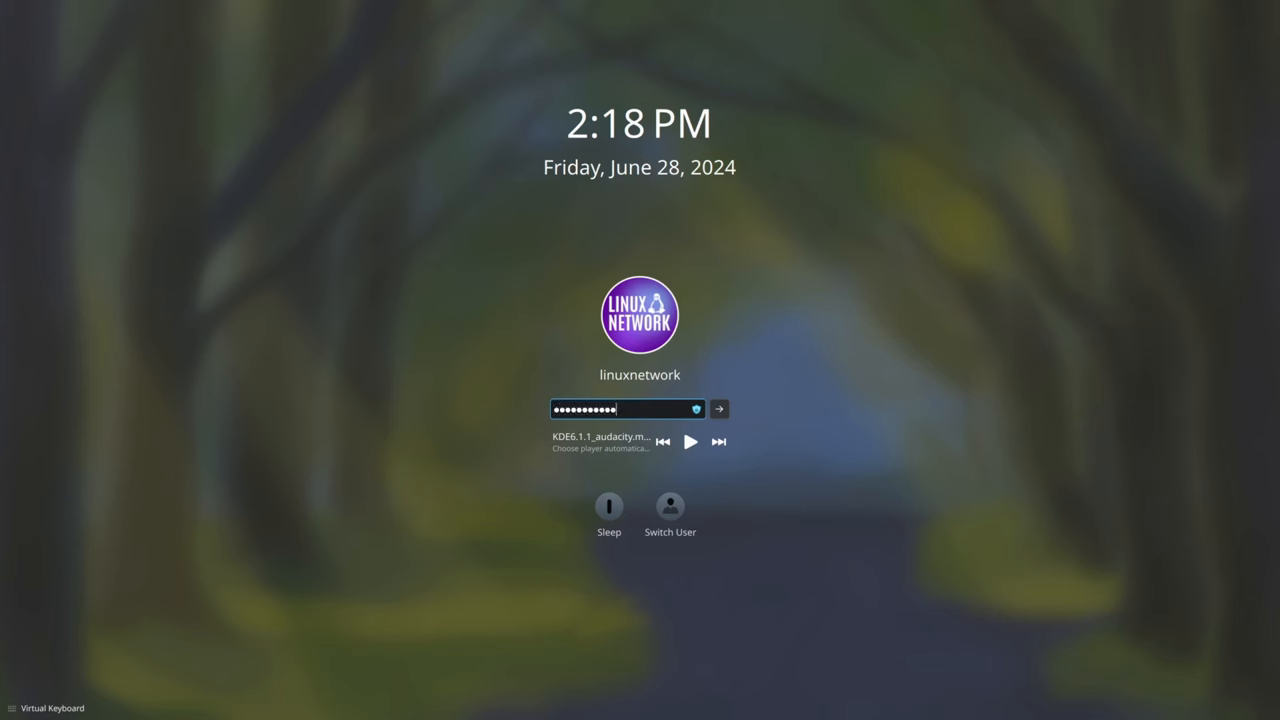
click(720, 408)
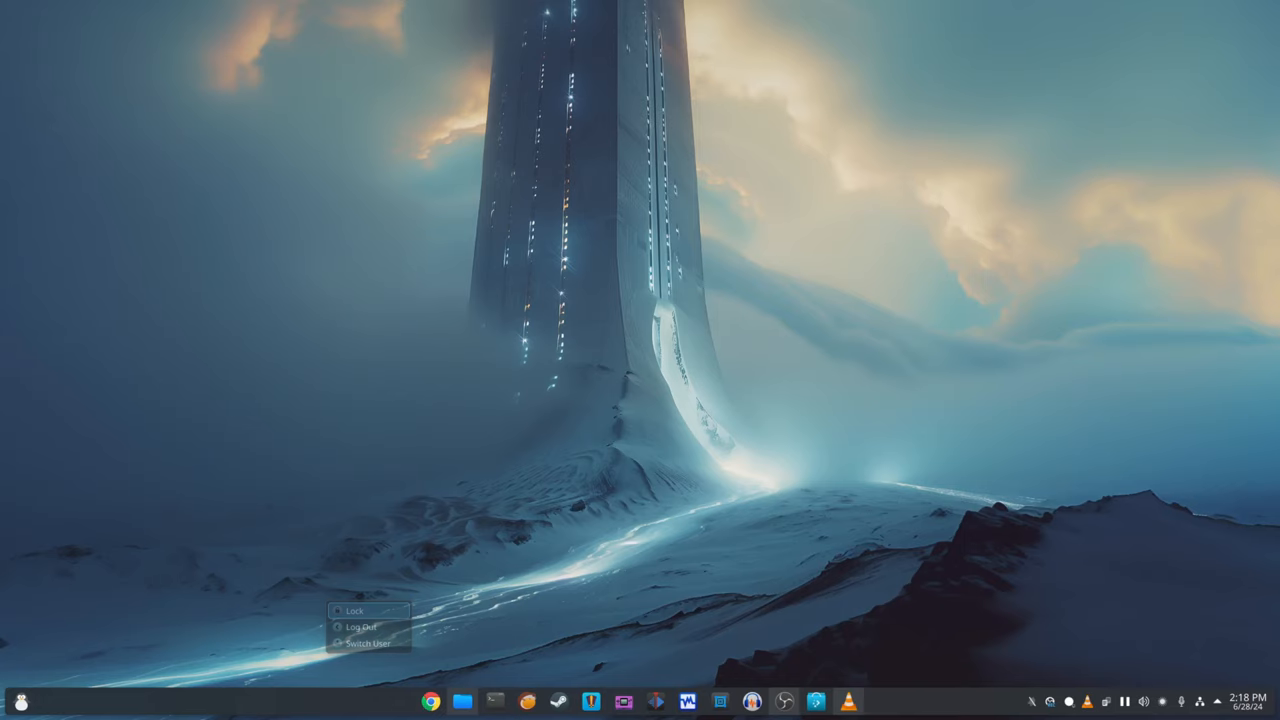
Step: Lock the screen again and re-enter the password to return to the desktop
click(354, 612)
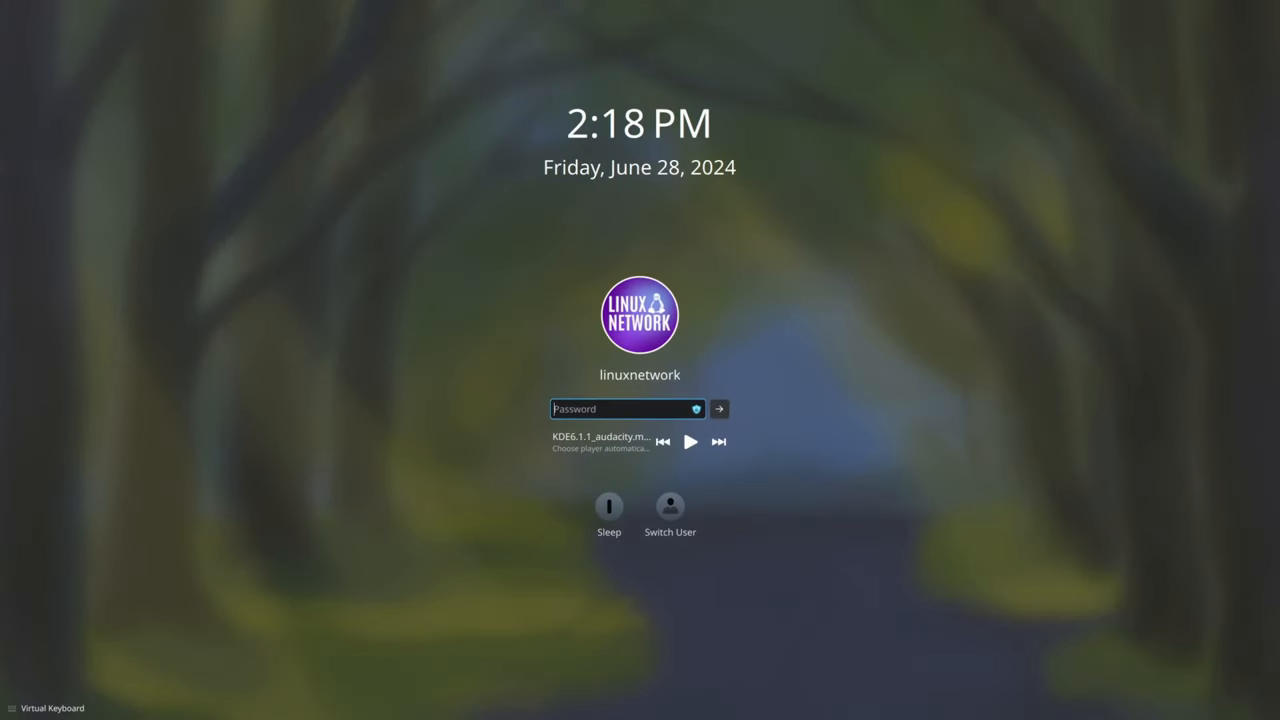
mouse_move(1104, 344)
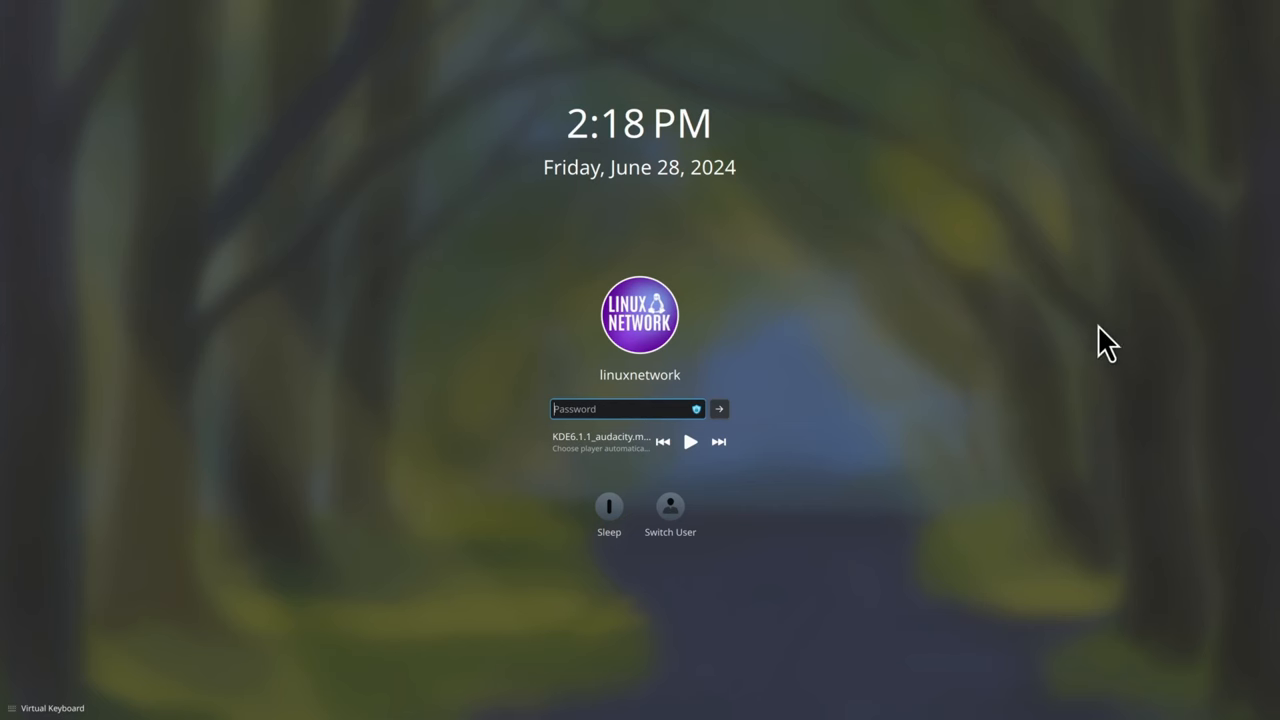
text(•)
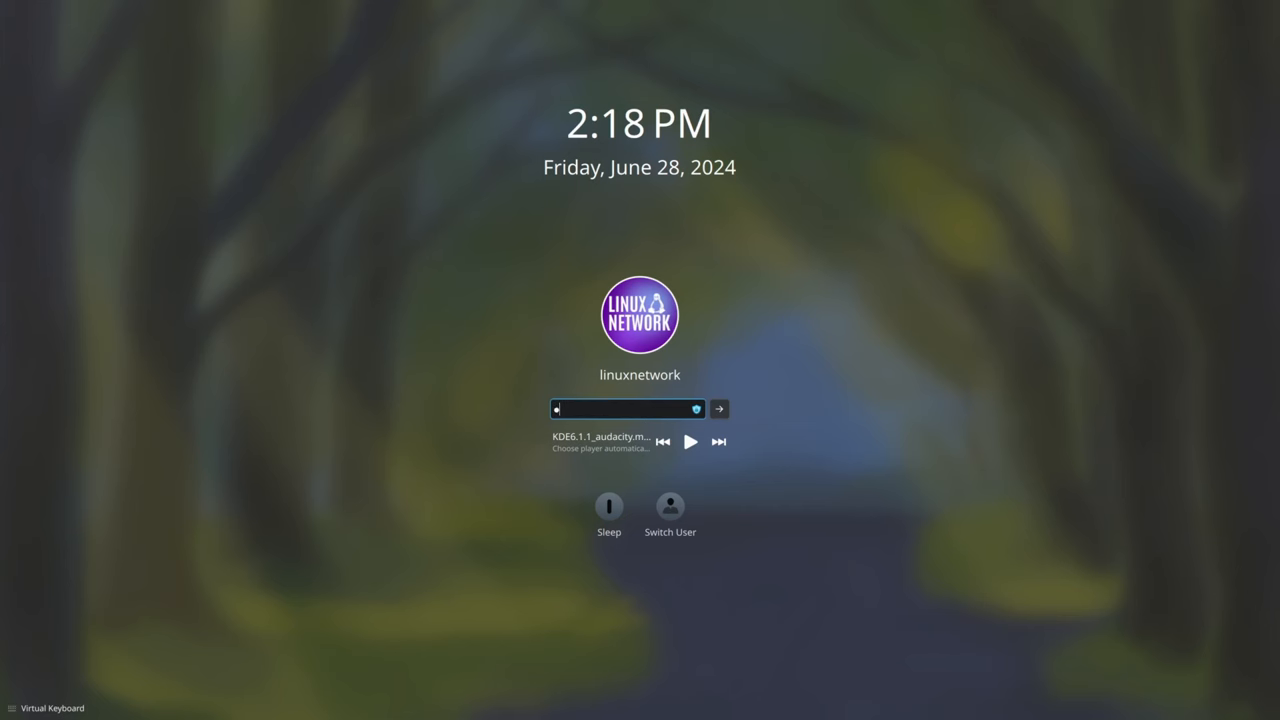
text(password)
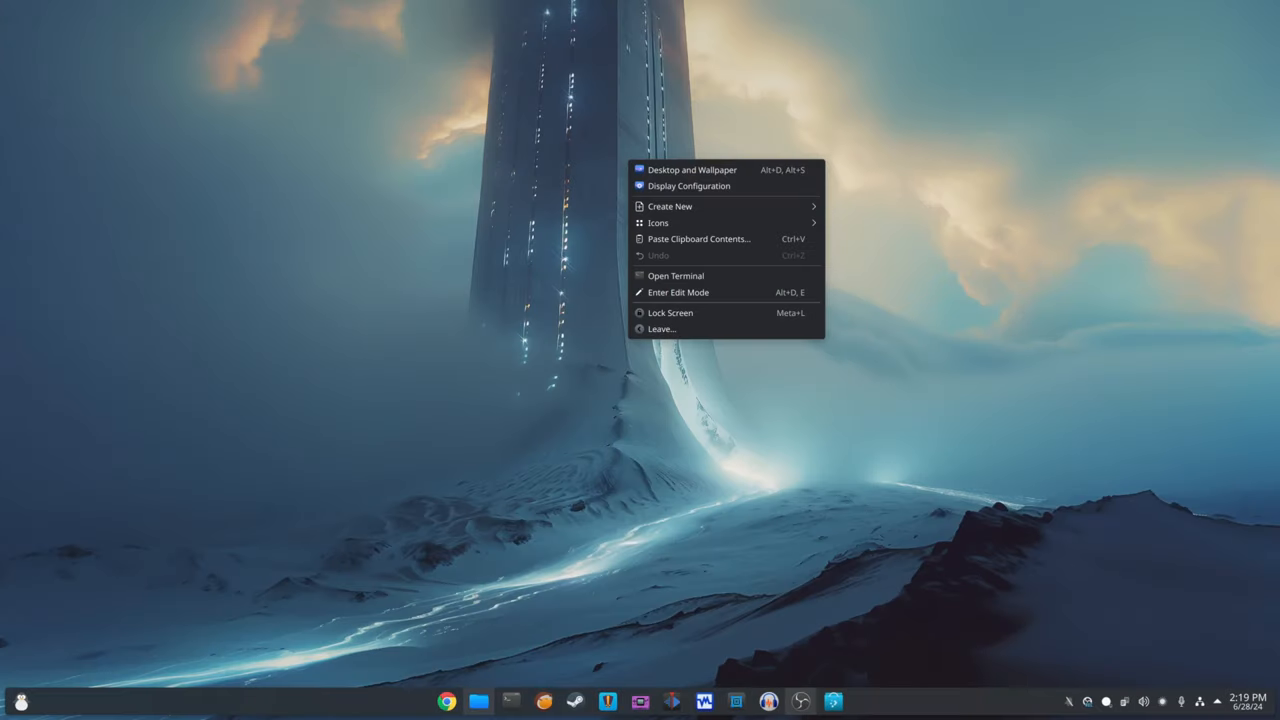
click(692, 168)
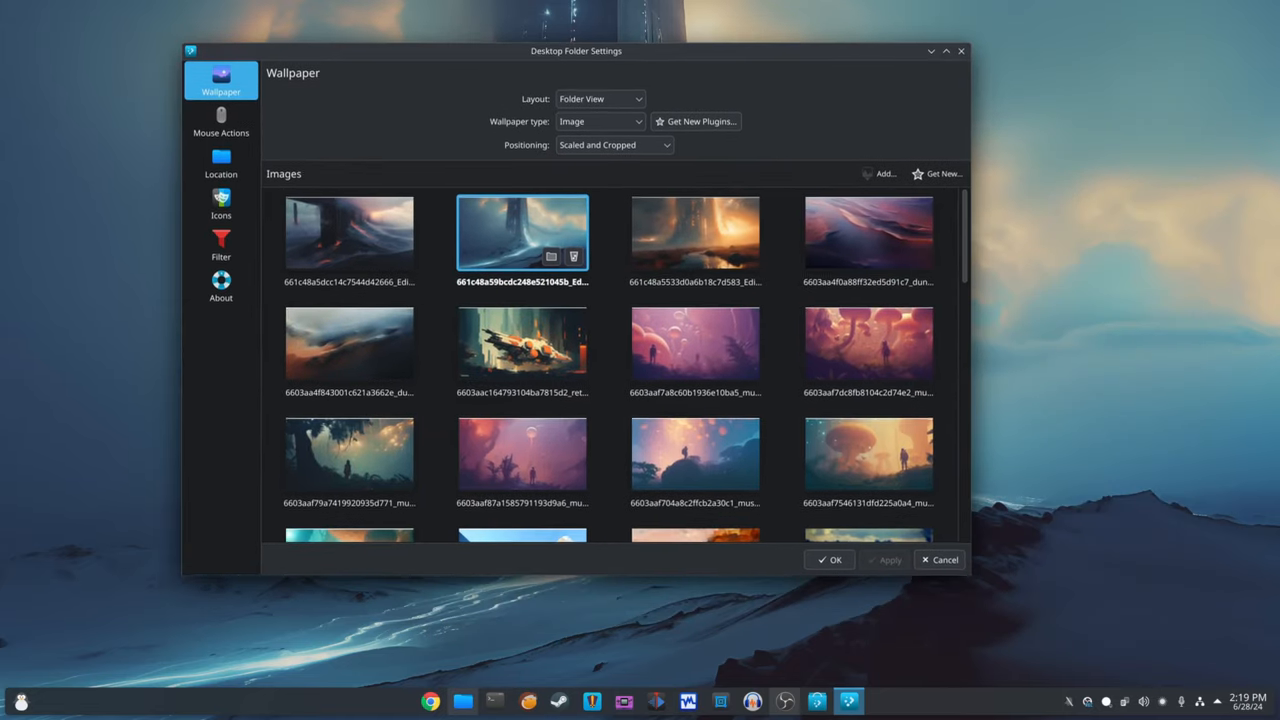
scroll(down, 3)
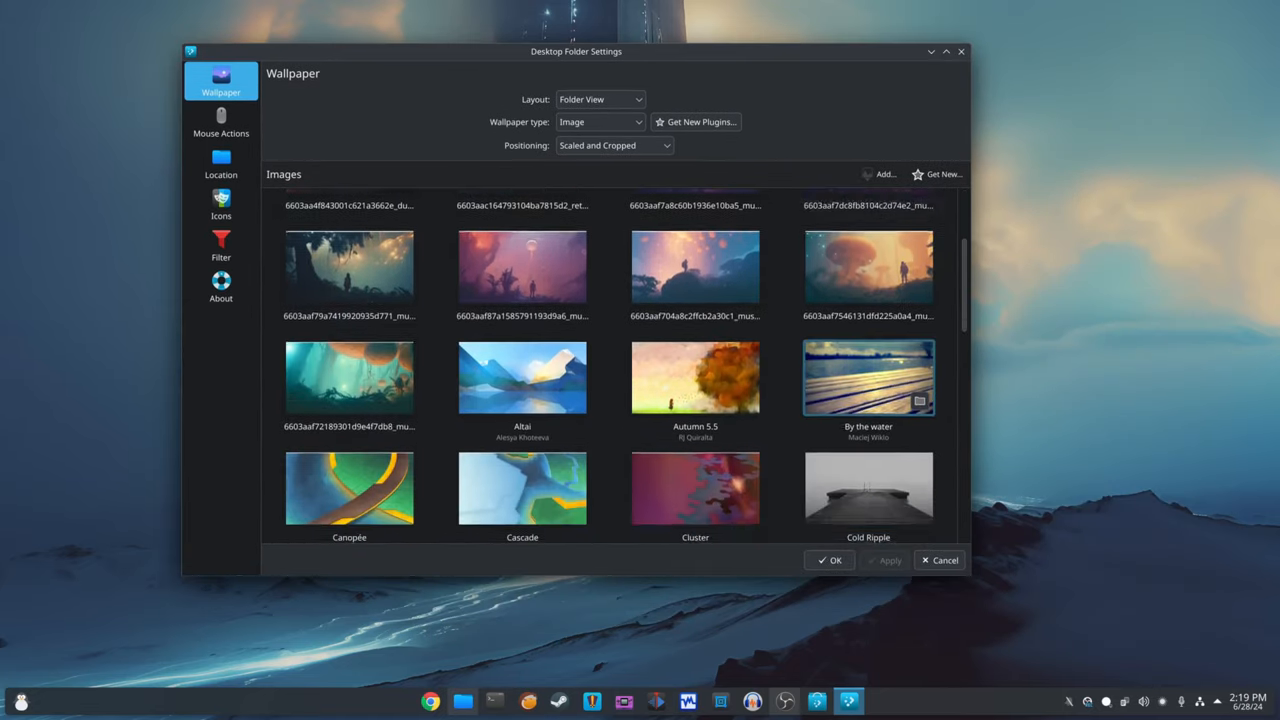
scroll(down, 3)
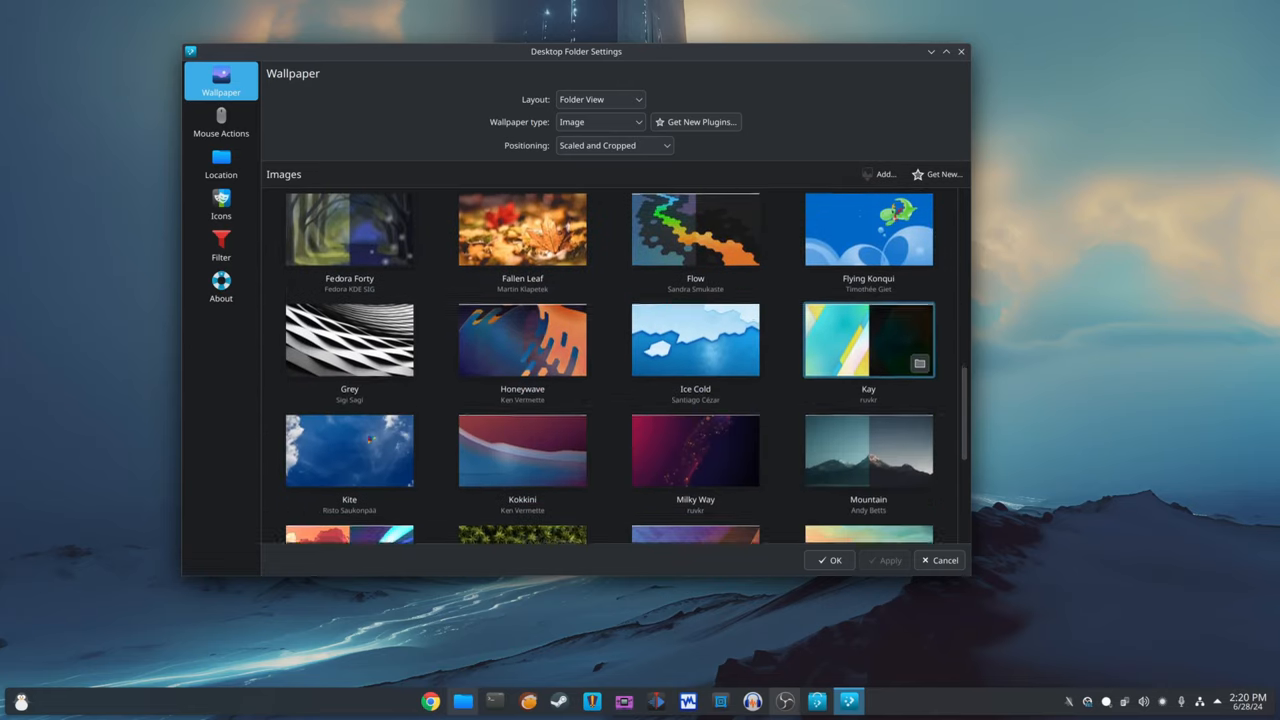
scroll(down, 3)
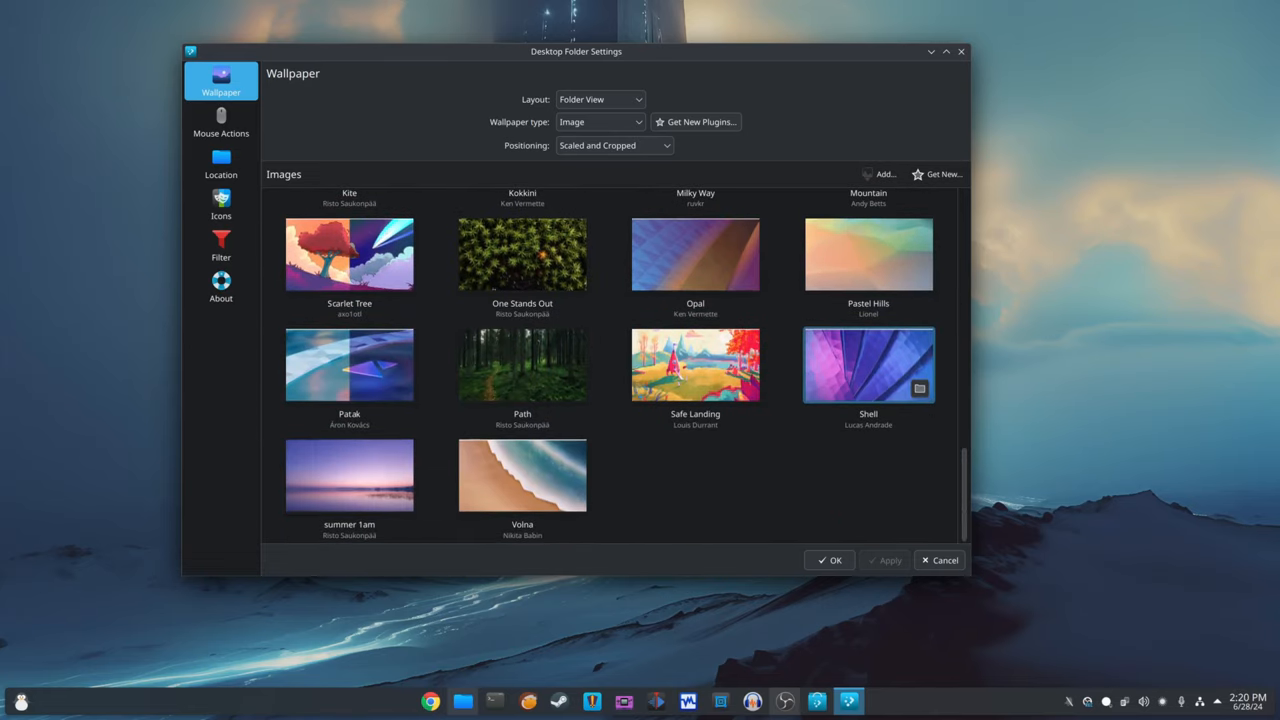
scroll(up, 3)
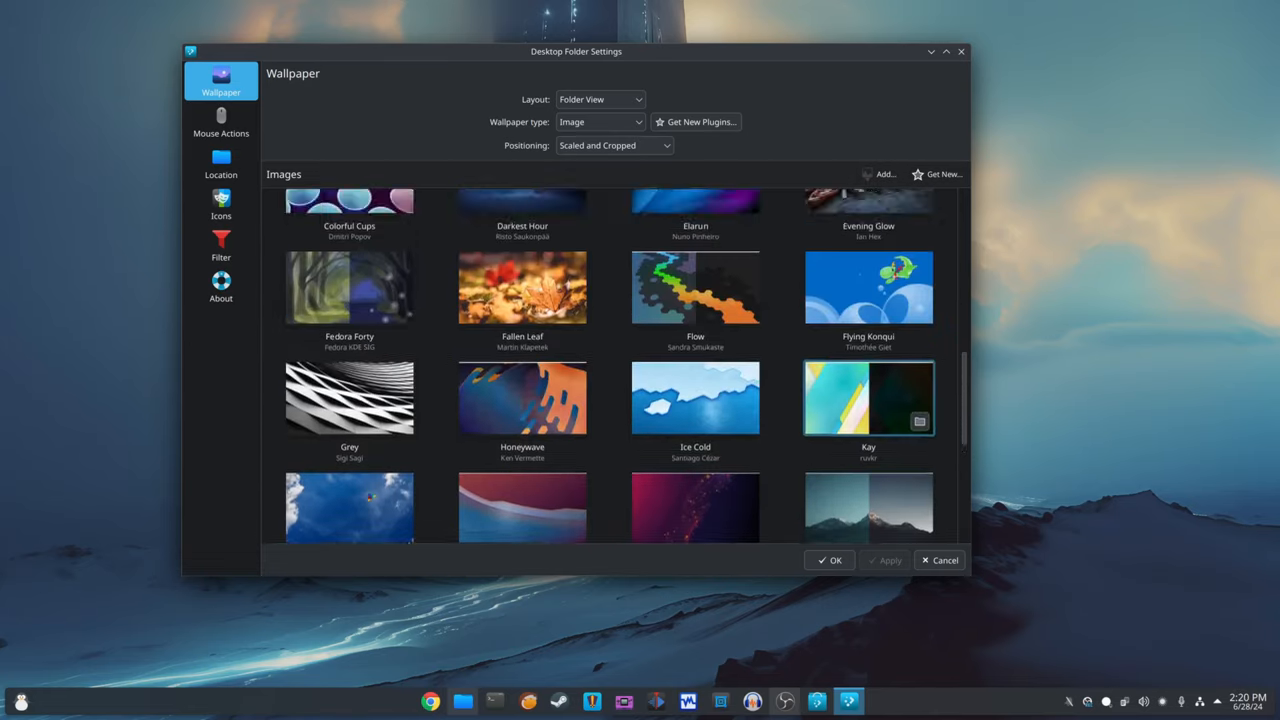
click(220, 124)
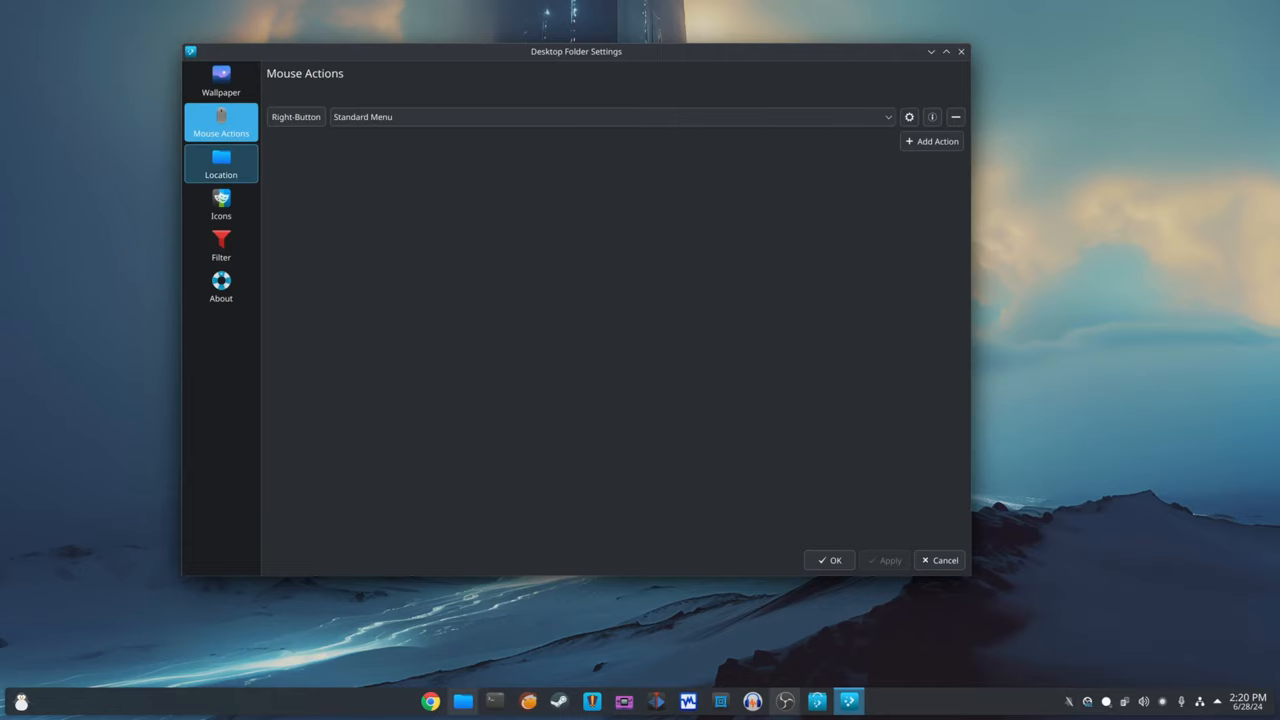
click(220, 164)
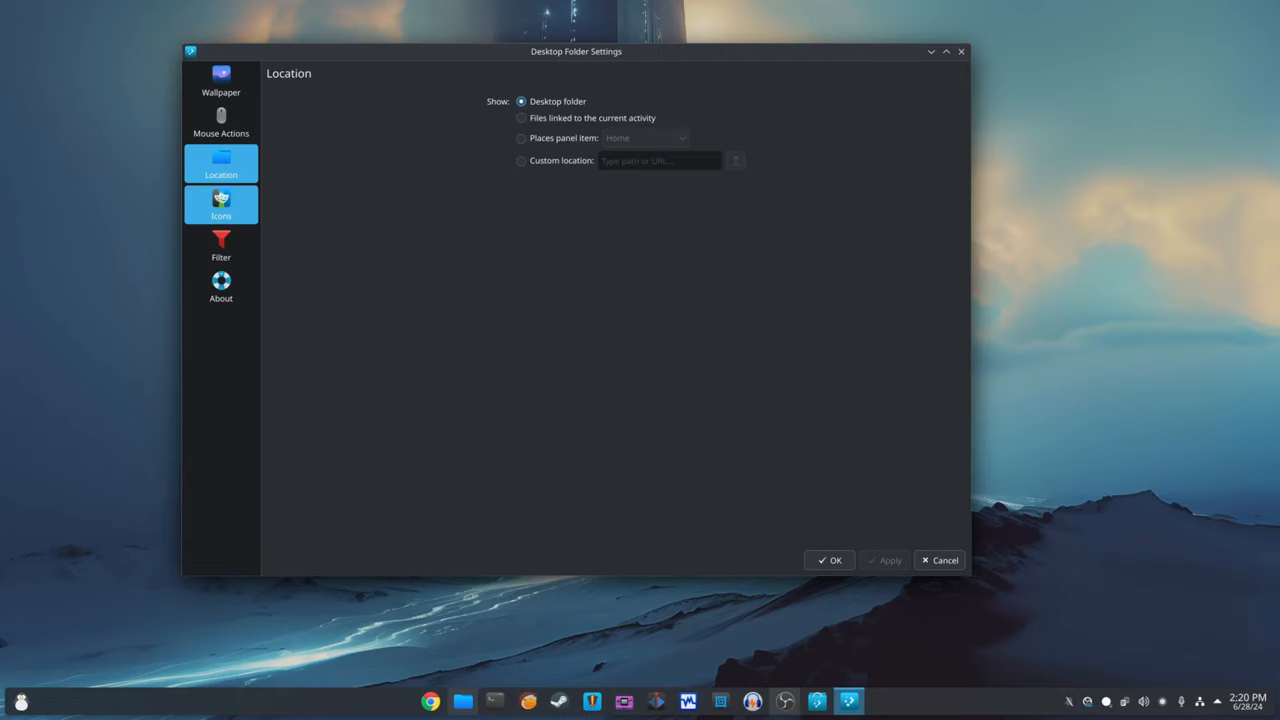
click(220, 244)
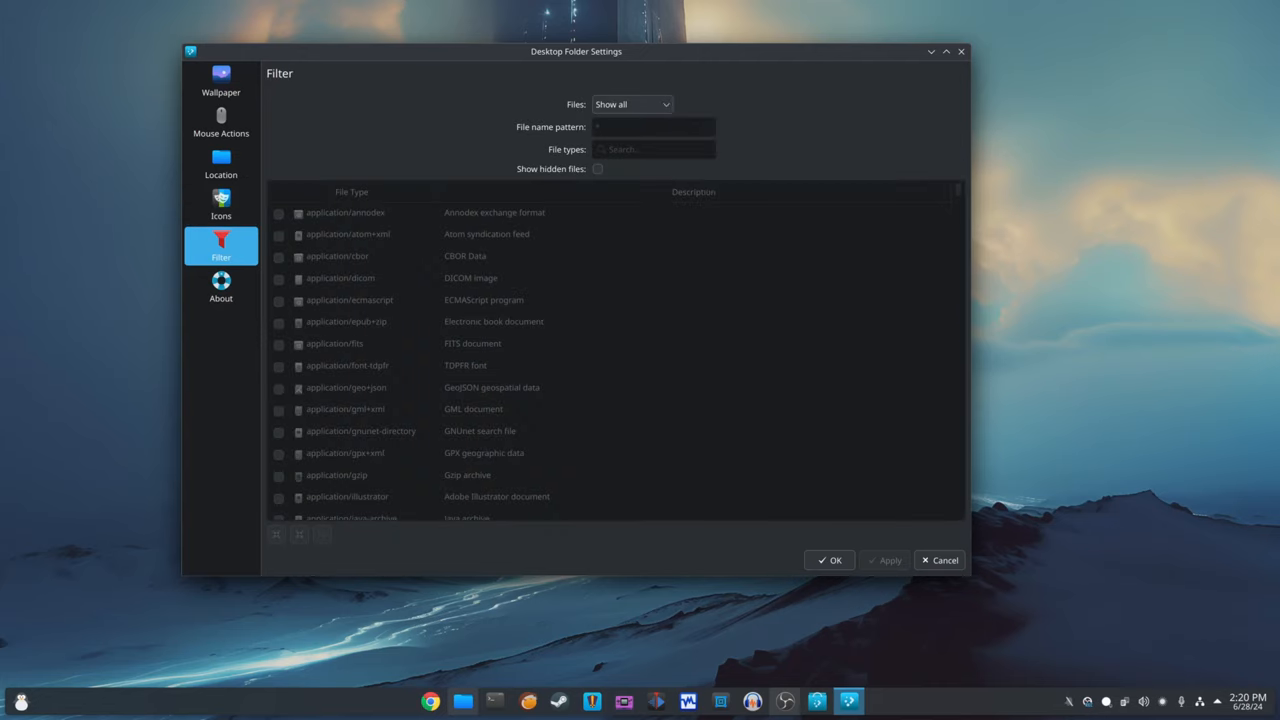
click(220, 290)
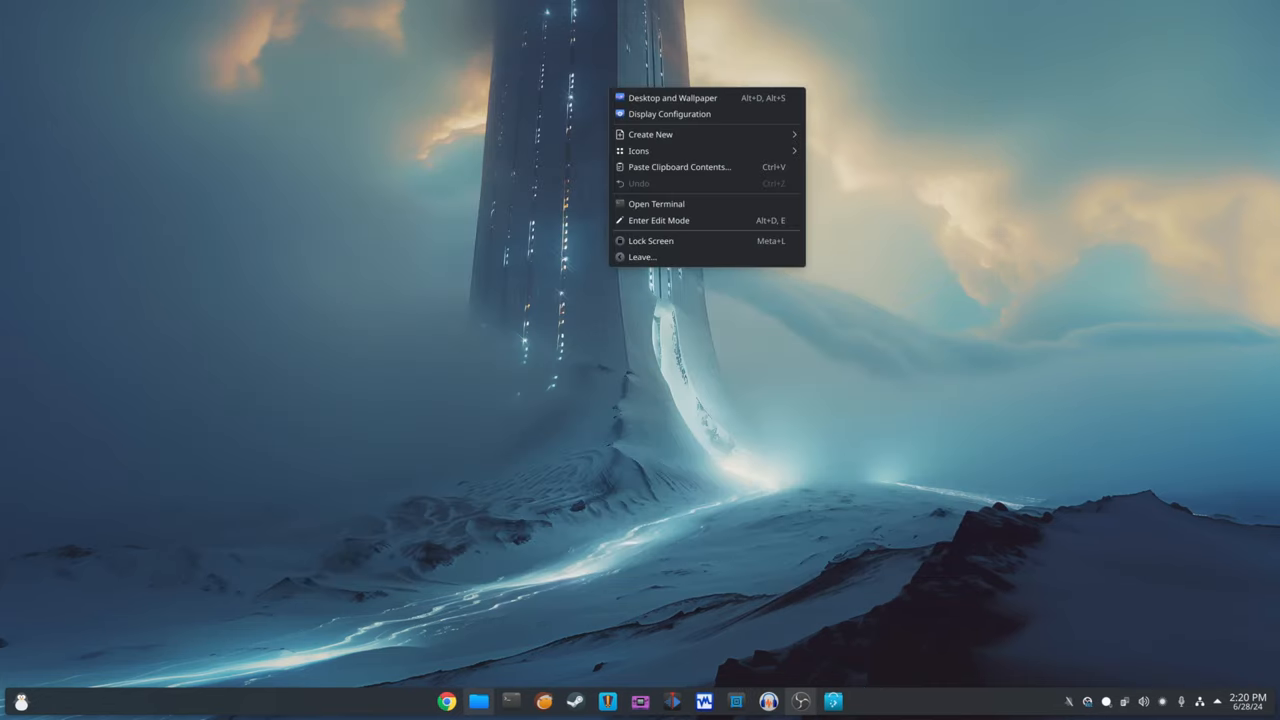
click(650, 134)
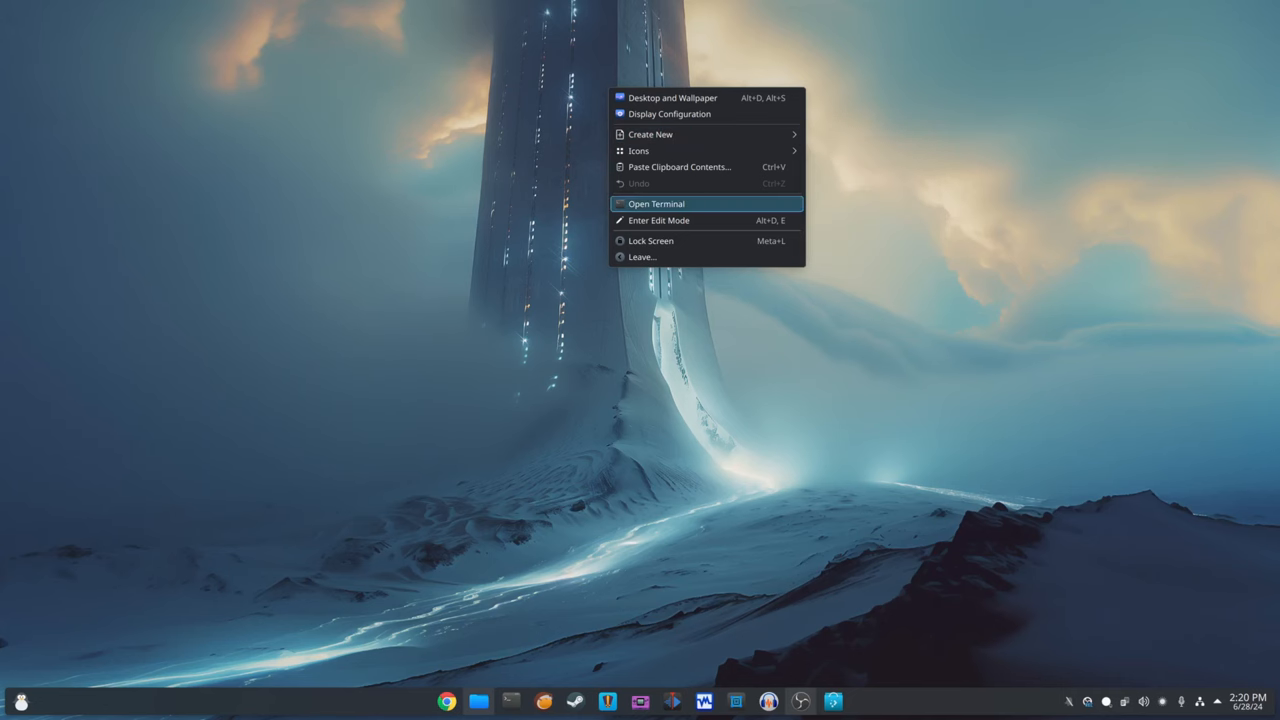
click(656, 204)
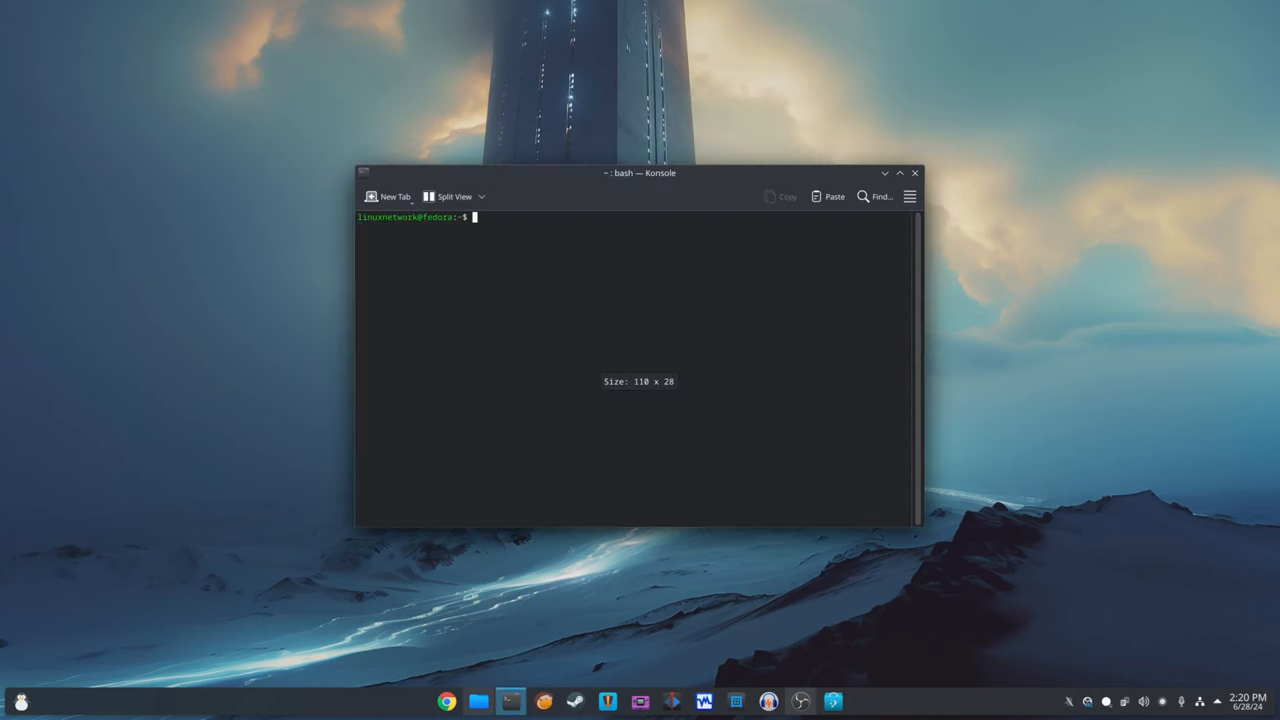
click(908, 196)
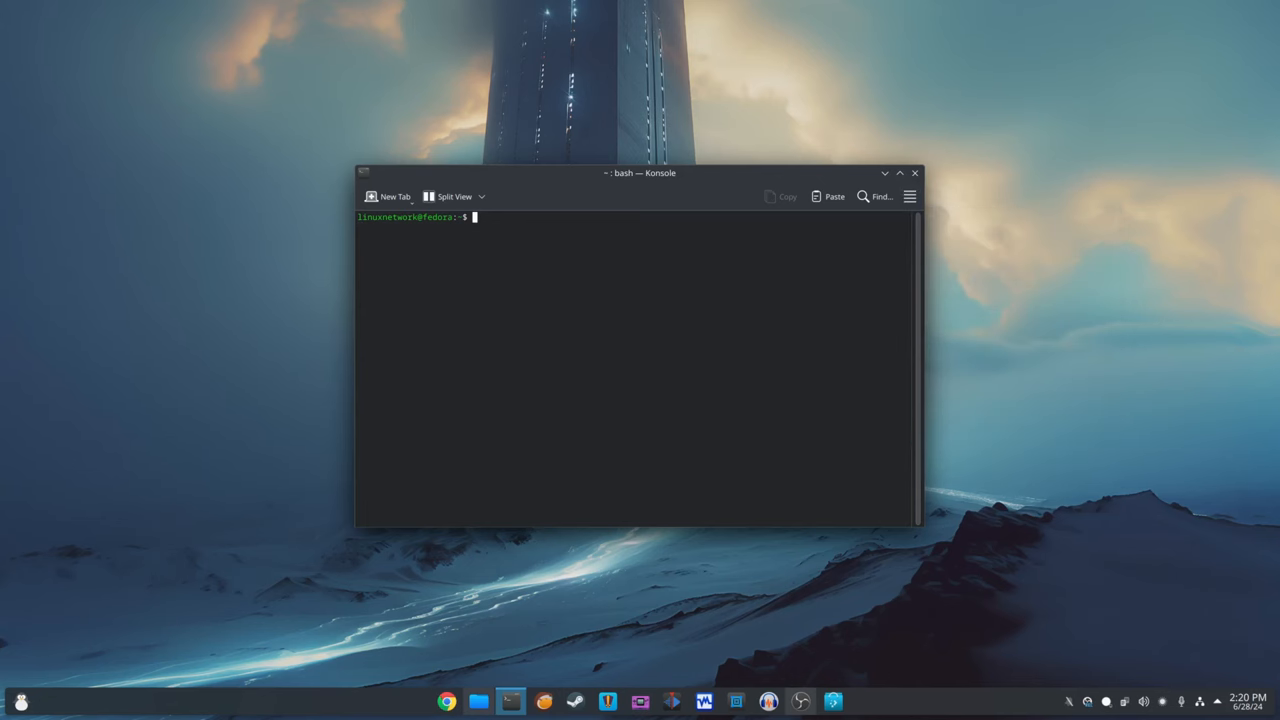
click(908, 196)
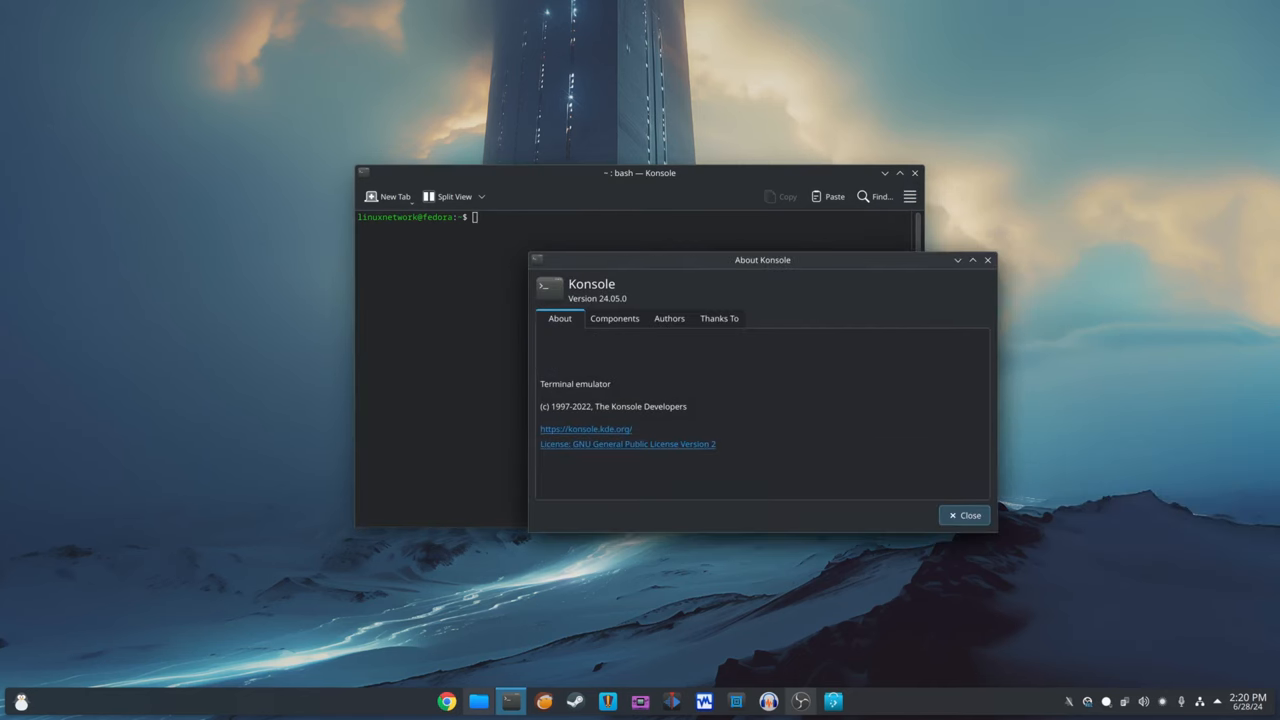
click(964, 516)
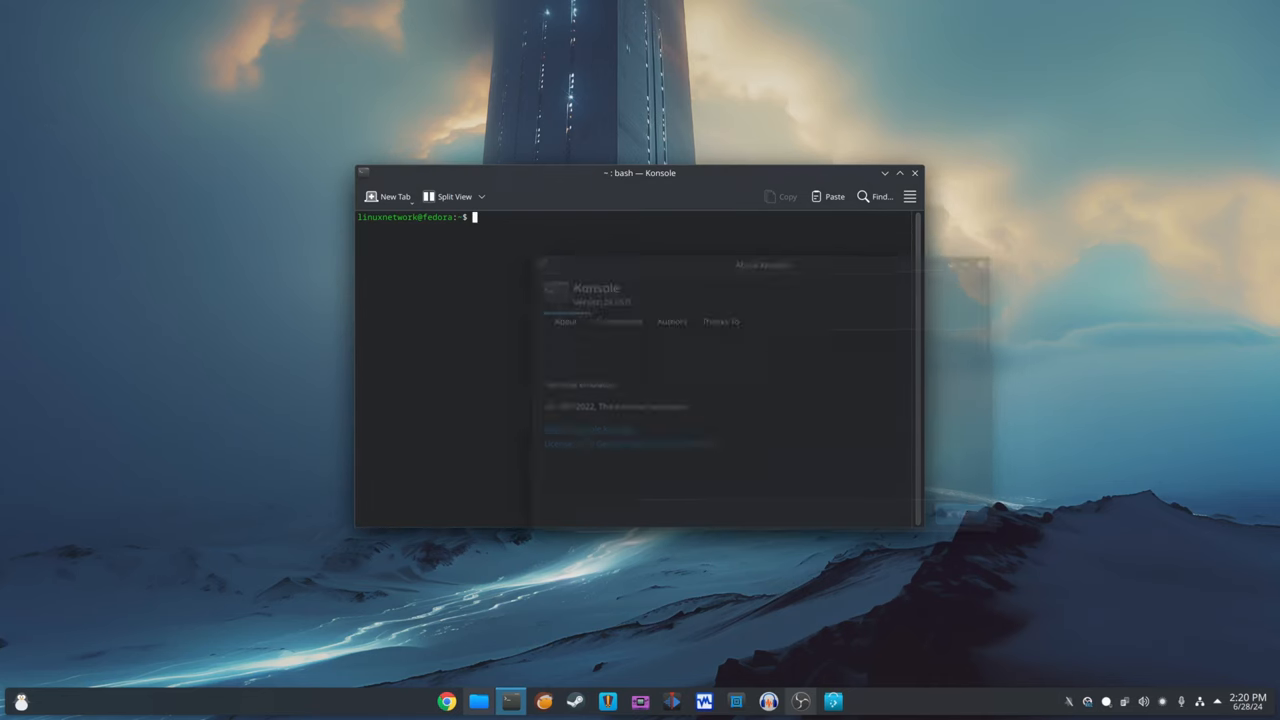
click(914, 172)
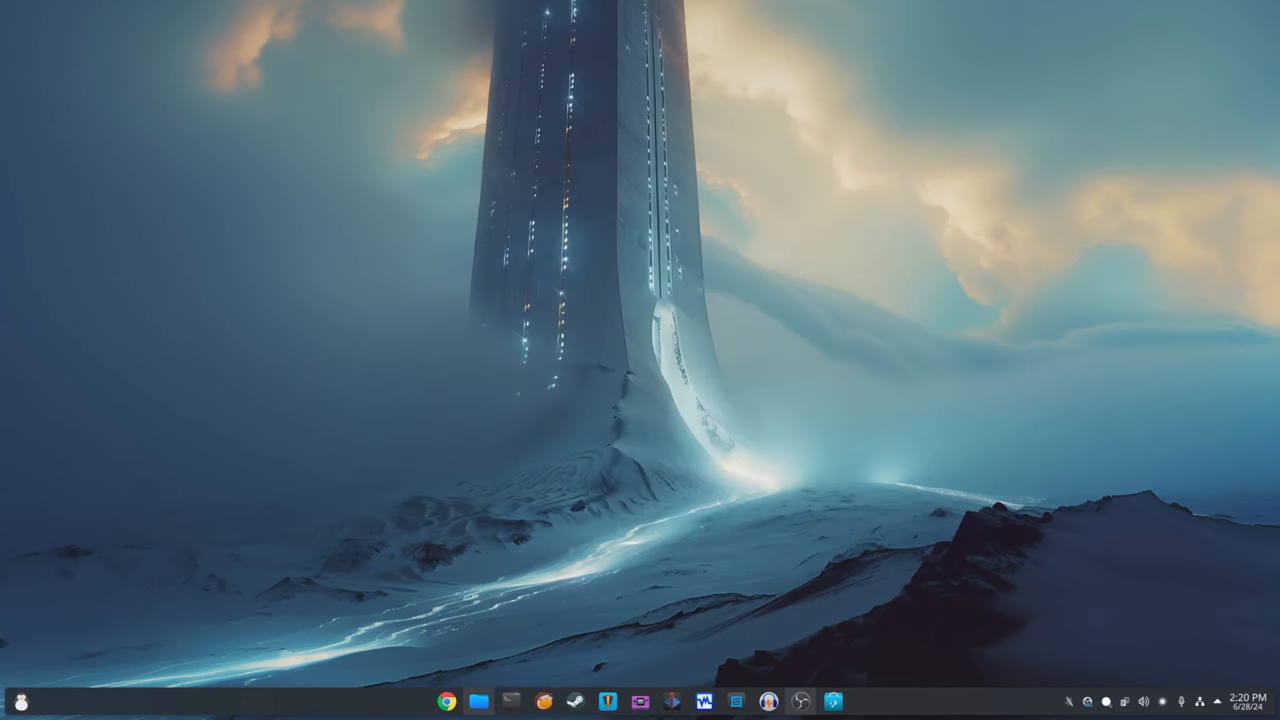
Step: Launch System Settings on Quick Settings and scroll the sidebar to Appearance & Style
click(20, 700)
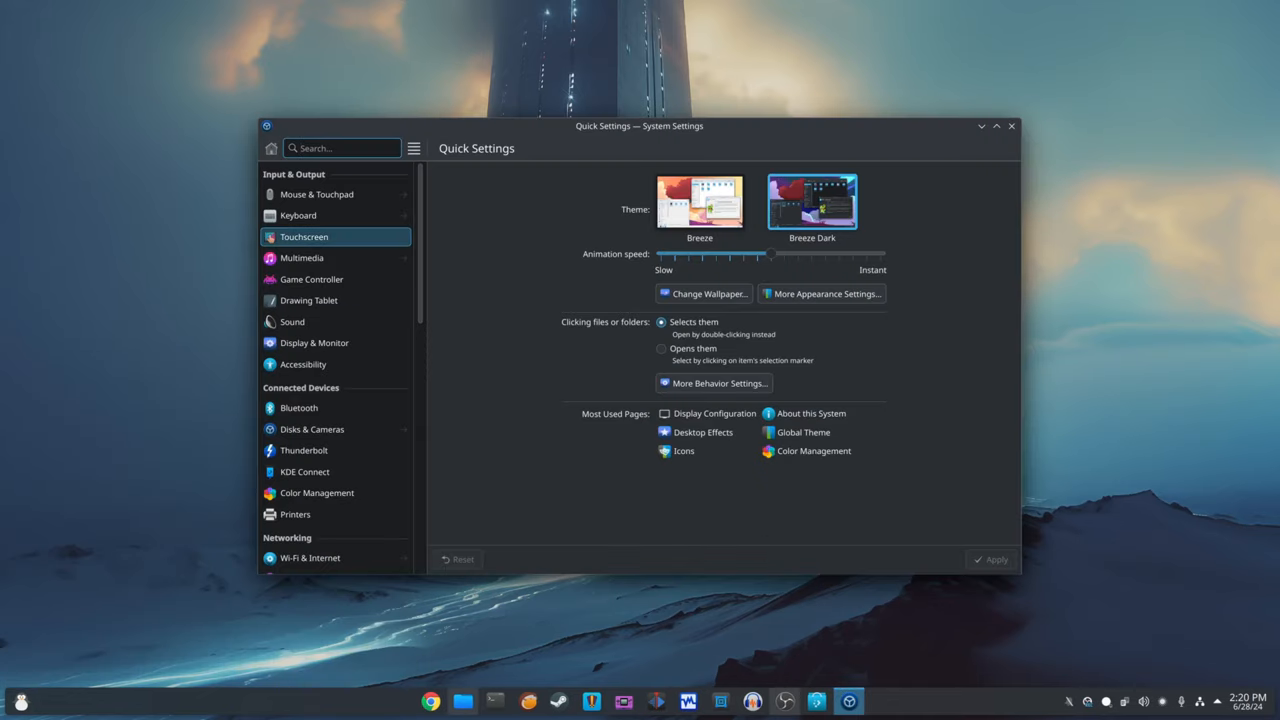
scroll(down, 3)
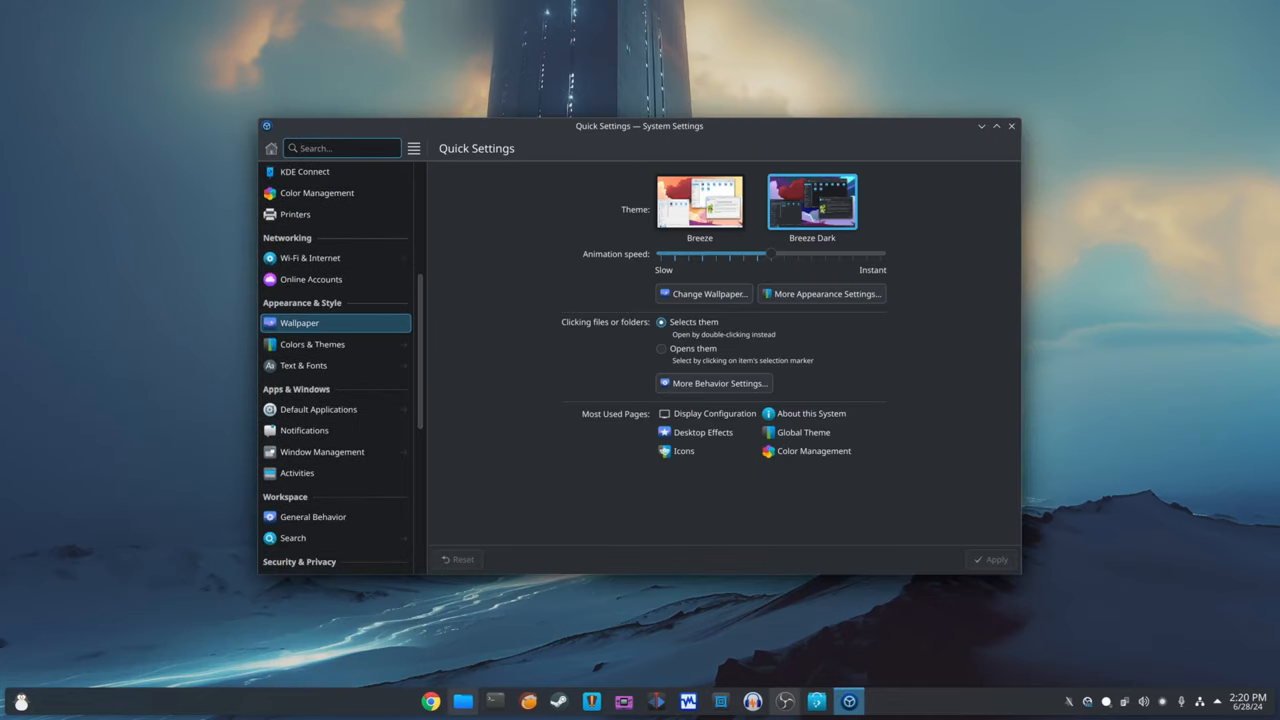